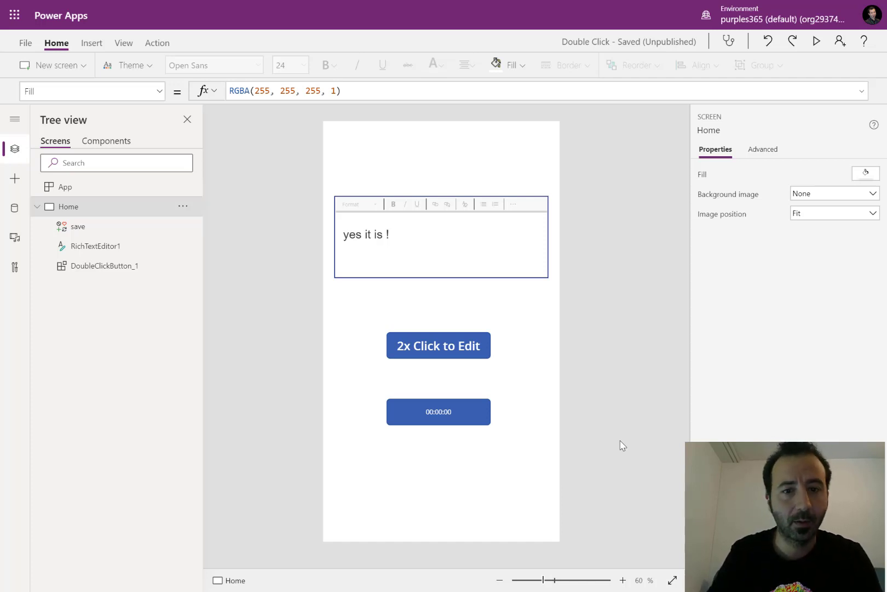
{"action": "mouse_move", "coordinate": [344, 277]}
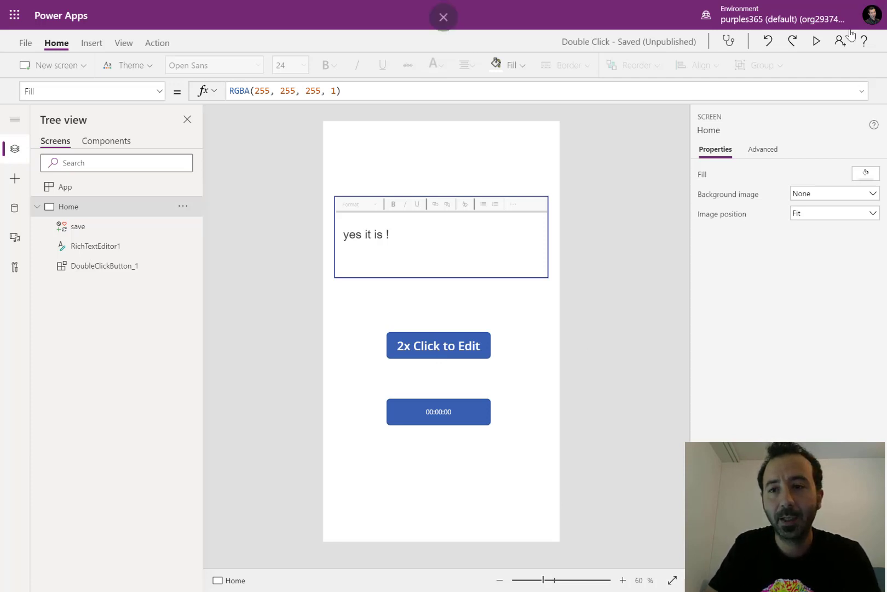
Step: Preview the app, append 'good to go' after 'yes it is !' in the editor, and save to relock it
{"action": "left_click", "coordinate": [816, 40]}
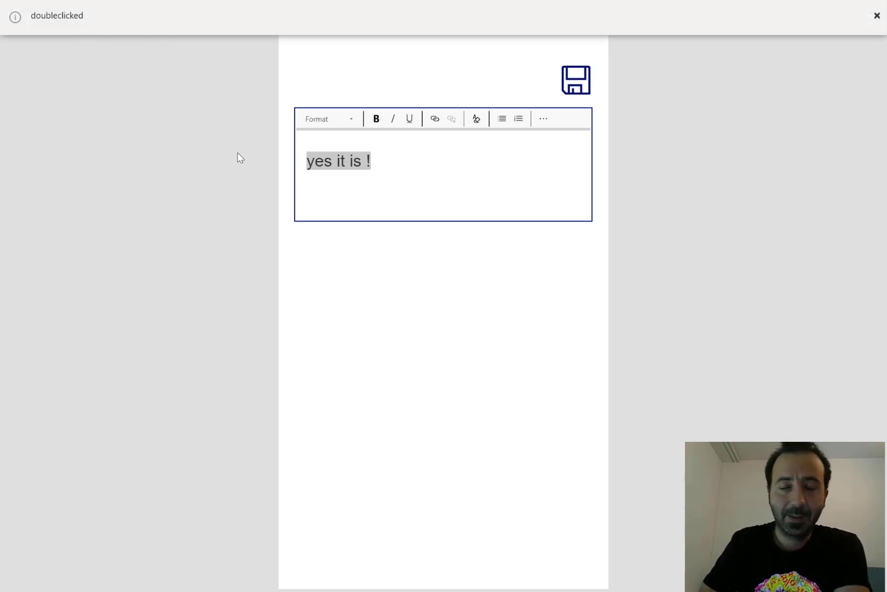
{"action": "left_click", "coordinate": [543, 119]}
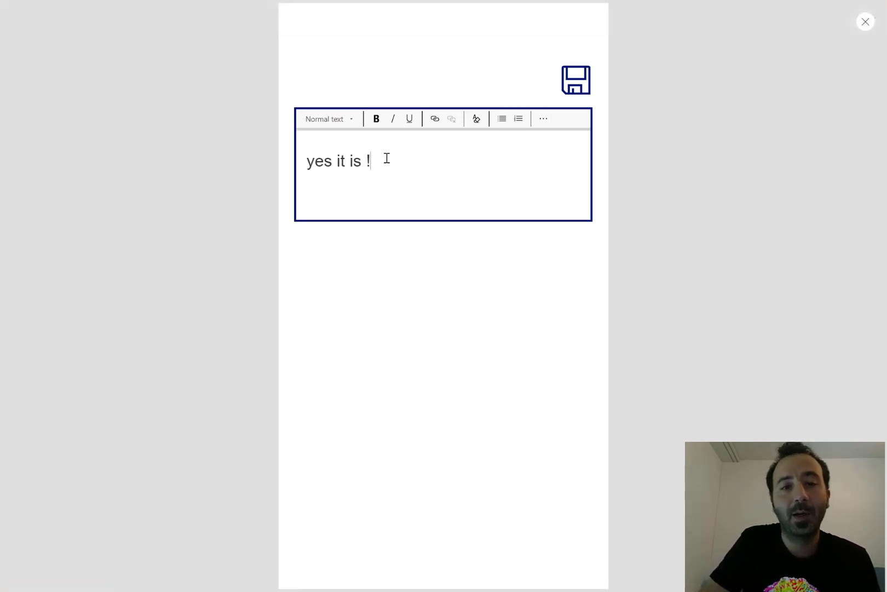
{"action": "mouse_move", "coordinate": [405, 166]}
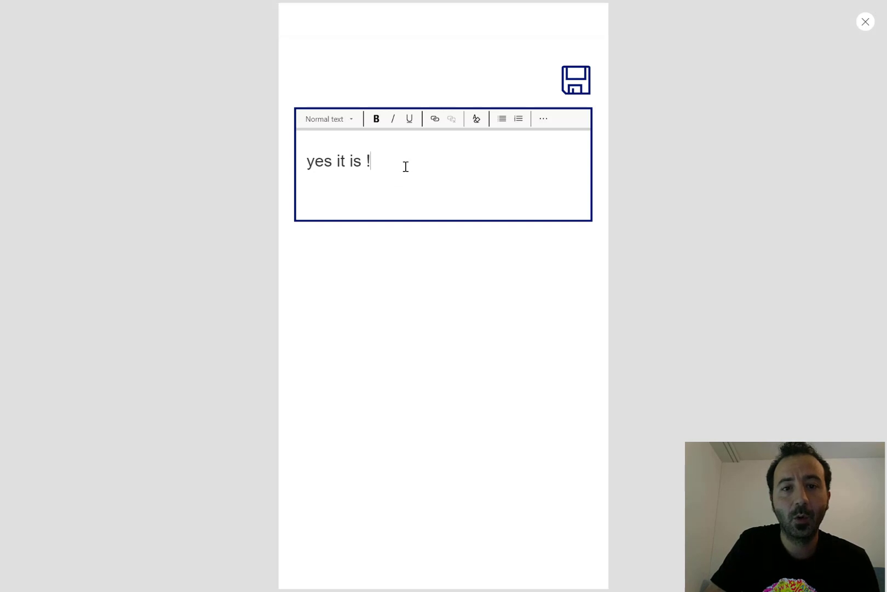
{"action": "type", "text": "good"}
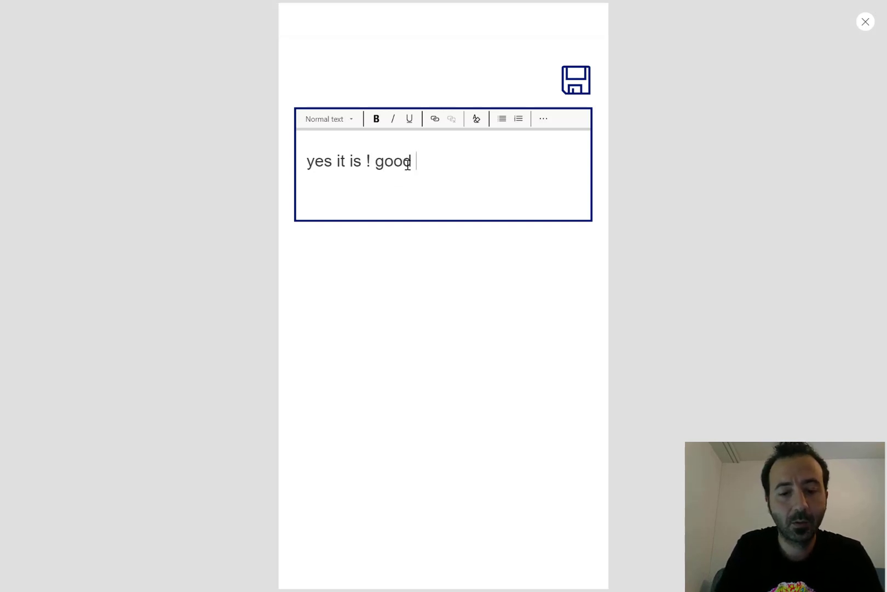
{"action": "type", "text": "to go"}
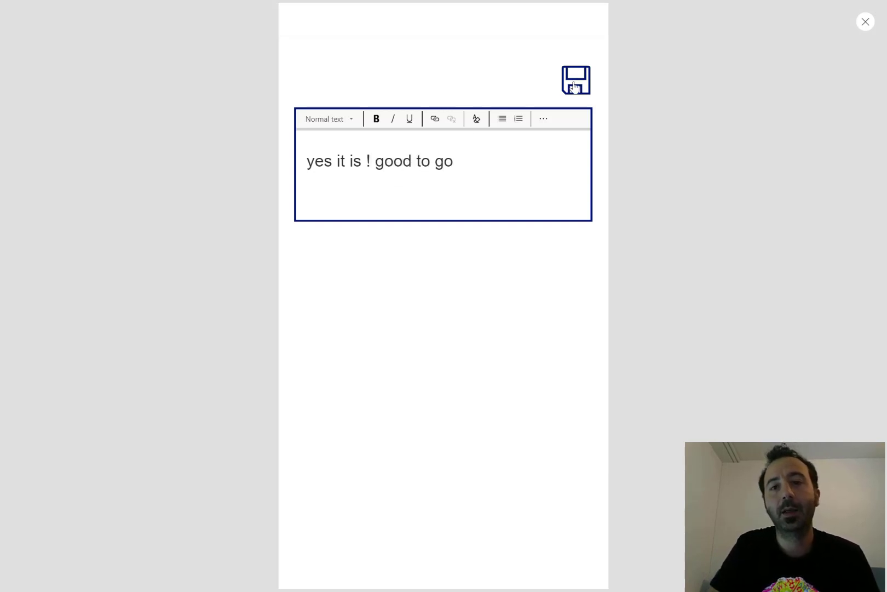
{"action": "left_click", "coordinate": [575, 80]}
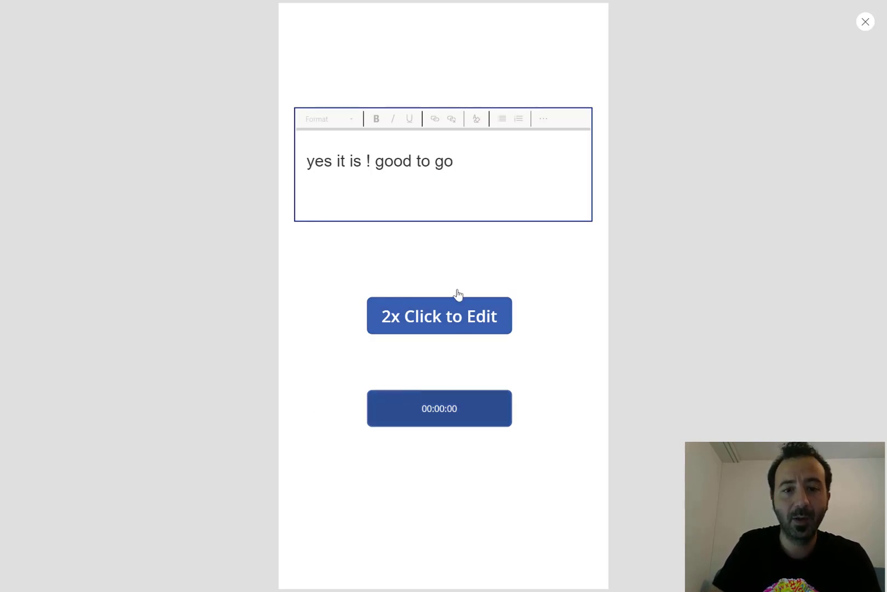
{"action": "mouse_move", "coordinate": [655, 302]}
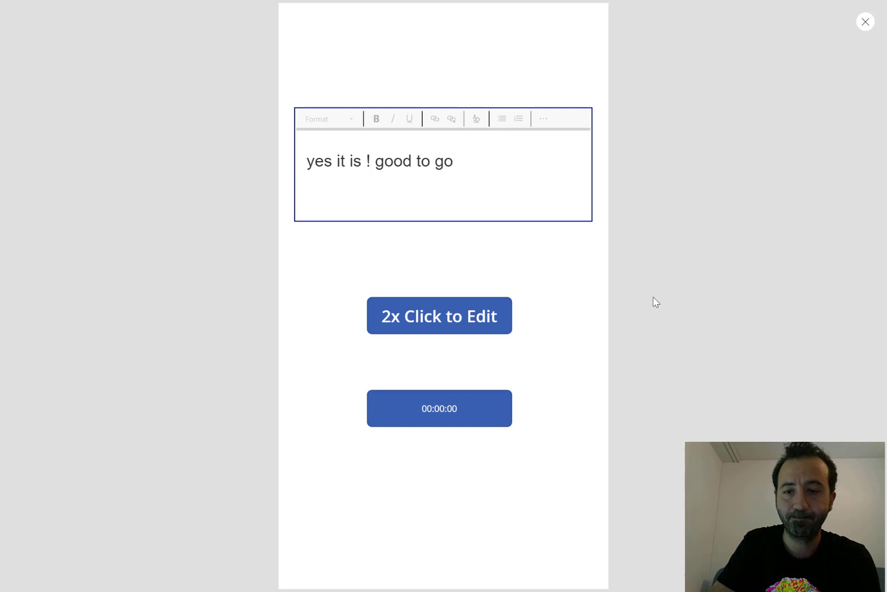
{"action": "mouse_move", "coordinate": [866, 22]}
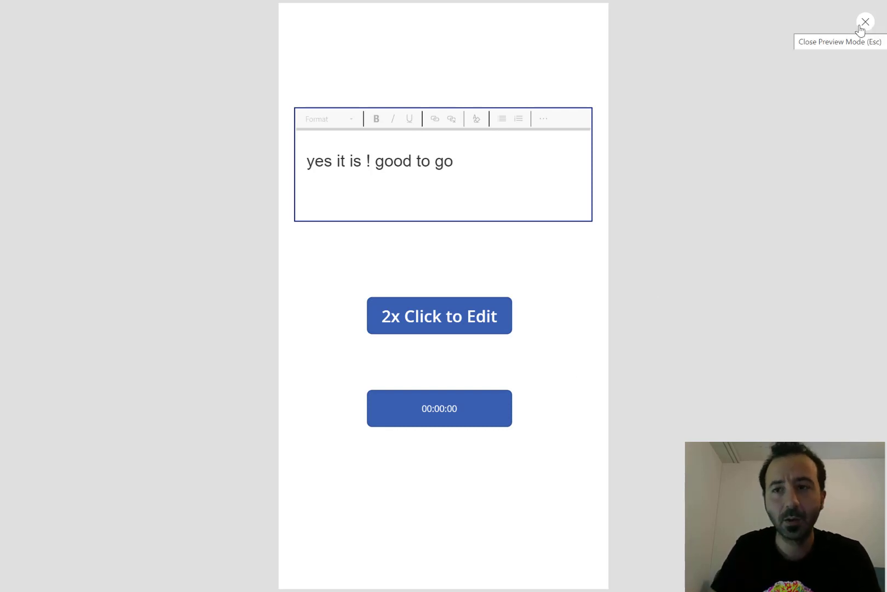
Step: Return to the editor and inspect the DoubleClickButton component's Button1 and DblClicked output property
{"action": "left_click", "coordinate": [865, 21]}
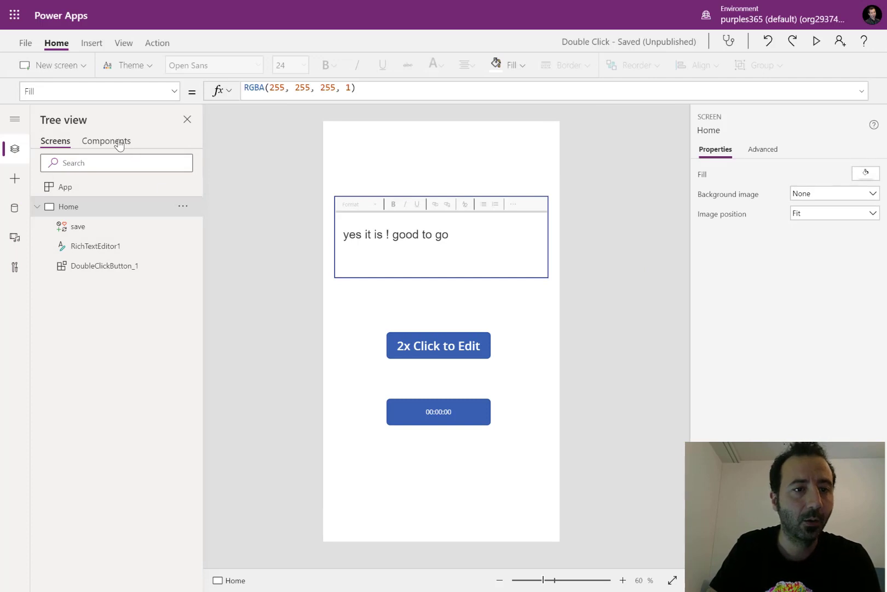
{"action": "left_click", "coordinate": [106, 141]}
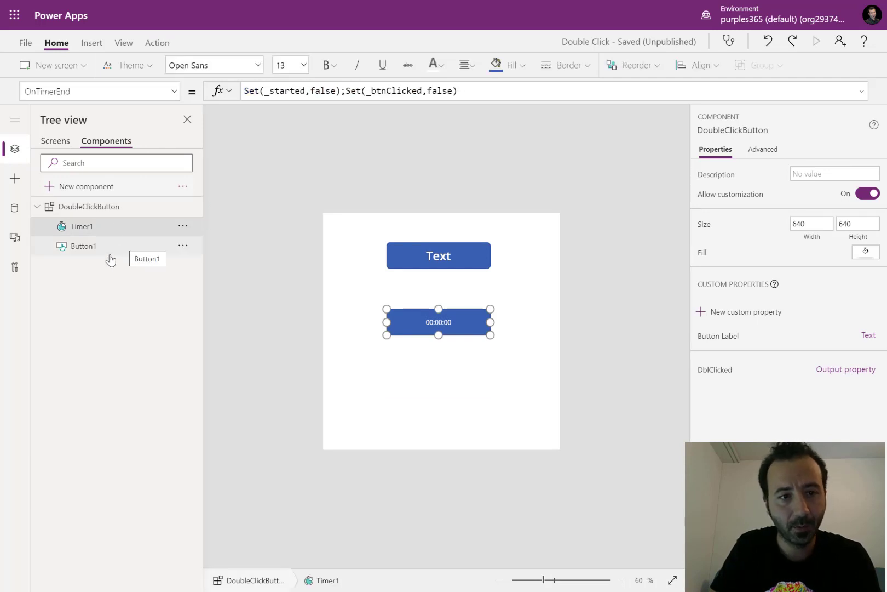
{"action": "left_click", "coordinate": [88, 206]}
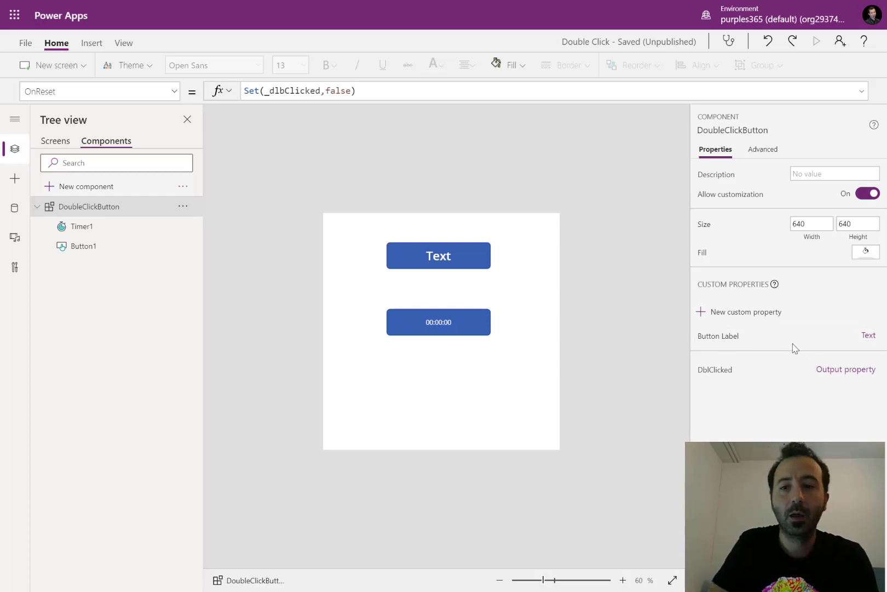
{"action": "mouse_move", "coordinate": [444, 267]}
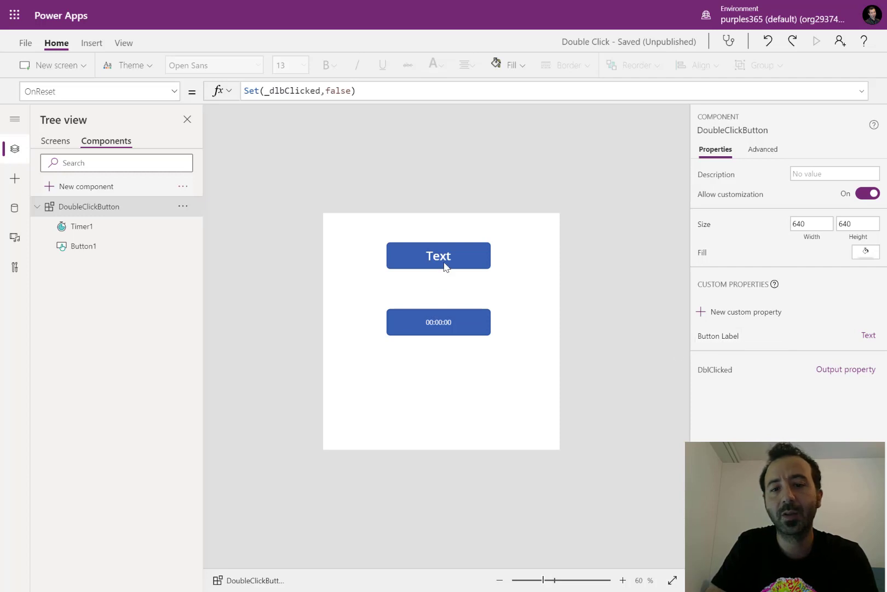
{"action": "left_click", "coordinate": [438, 255]}
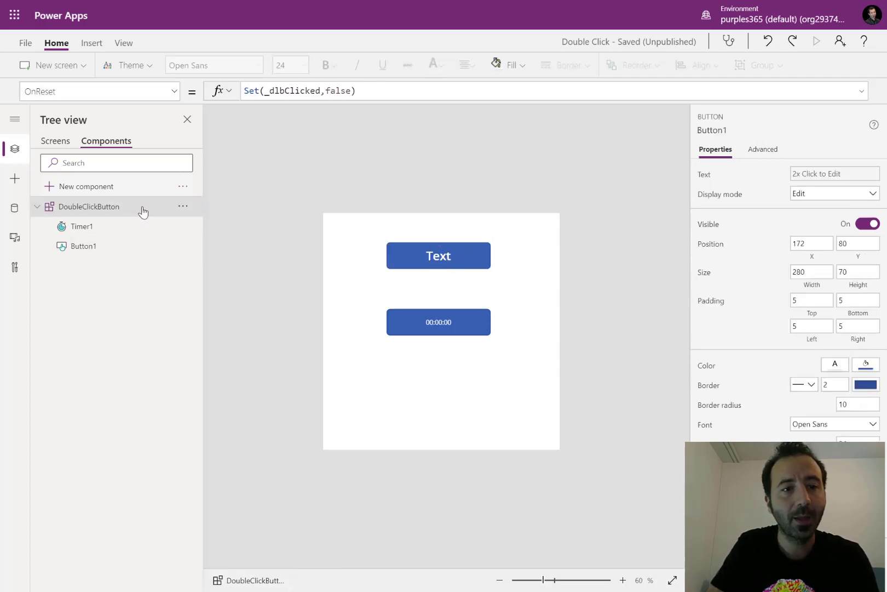
{"action": "left_click", "coordinate": [88, 206]}
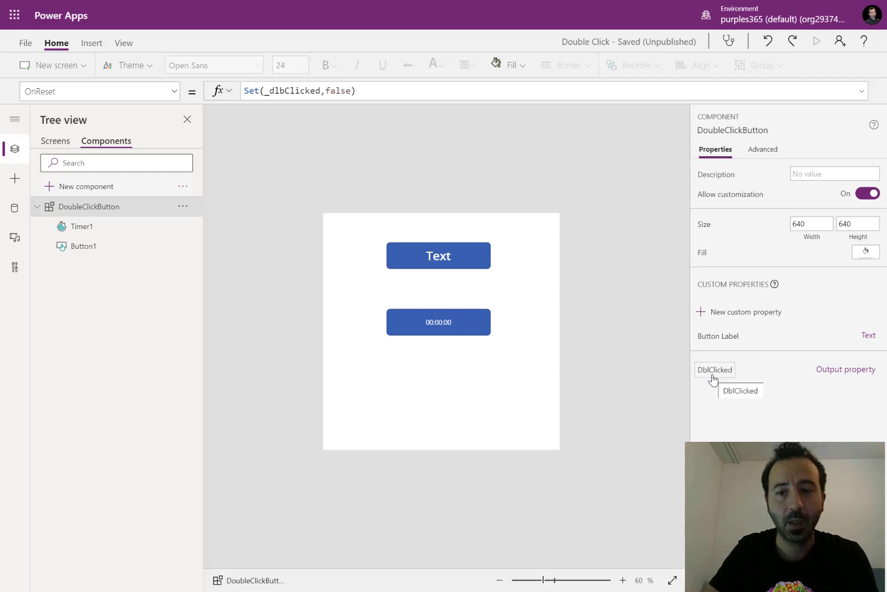
{"action": "left_click", "coordinate": [715, 369]}
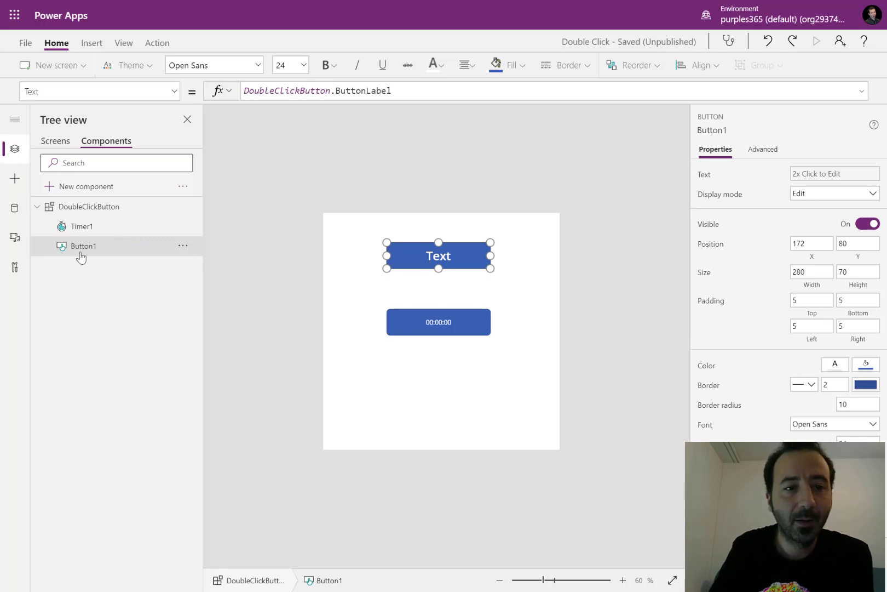
{"action": "mouse_move", "coordinate": [82, 226]}
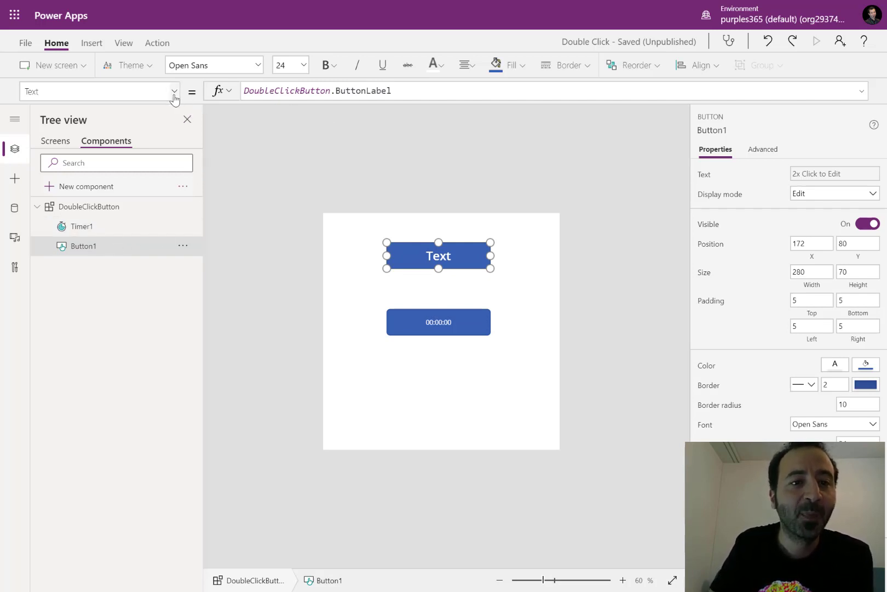
Step: Show Button1's OnSelect formula toggling _btnClicked and flagging a double click
{"action": "left_click", "coordinate": [174, 91]}
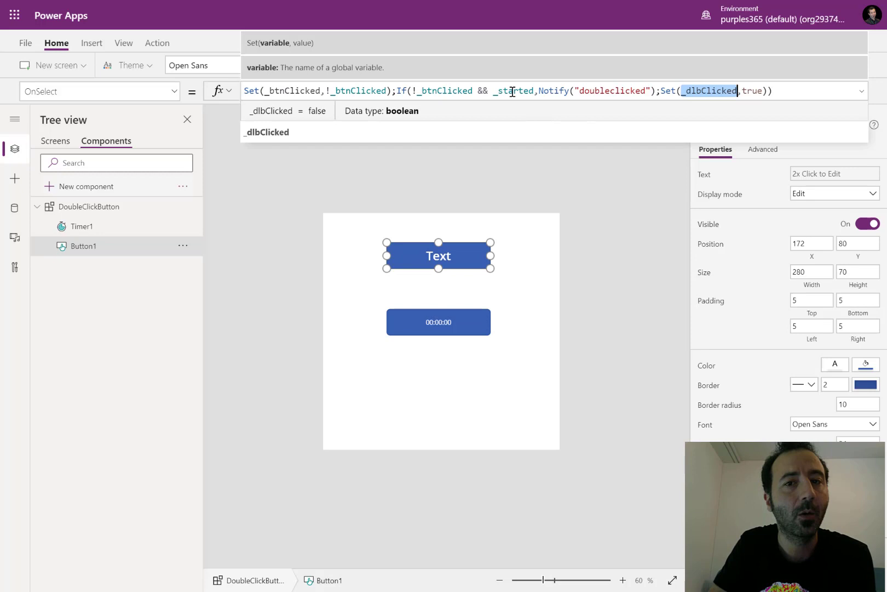
{"action": "left_click", "coordinate": [513, 91]}
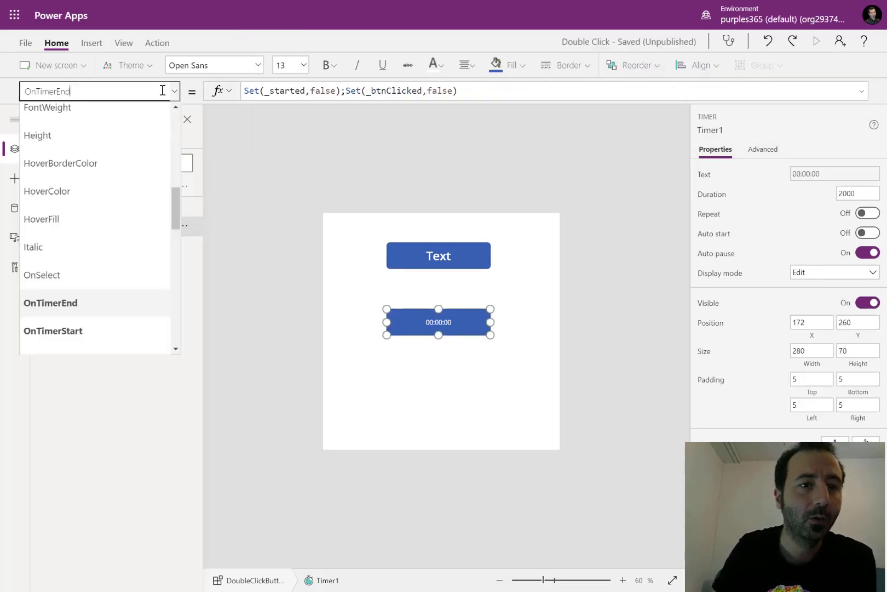
Step: Show Timer1's Start bound to _btnClicked and its OnTimerStart formula Set(_started,true)
{"action": "scroll", "scroll_direction": "down", "scroll_amount": 3}
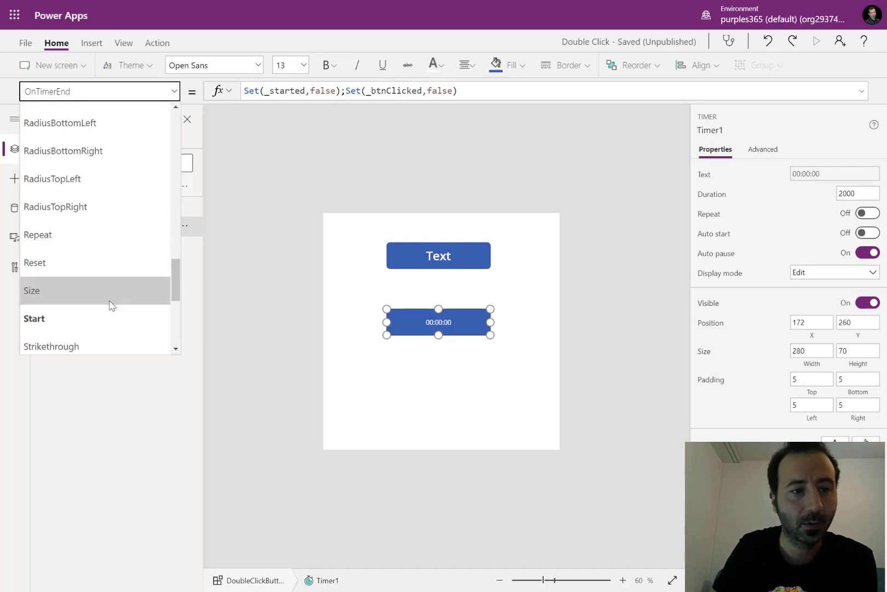
{"action": "left_click", "coordinate": [34, 318]}
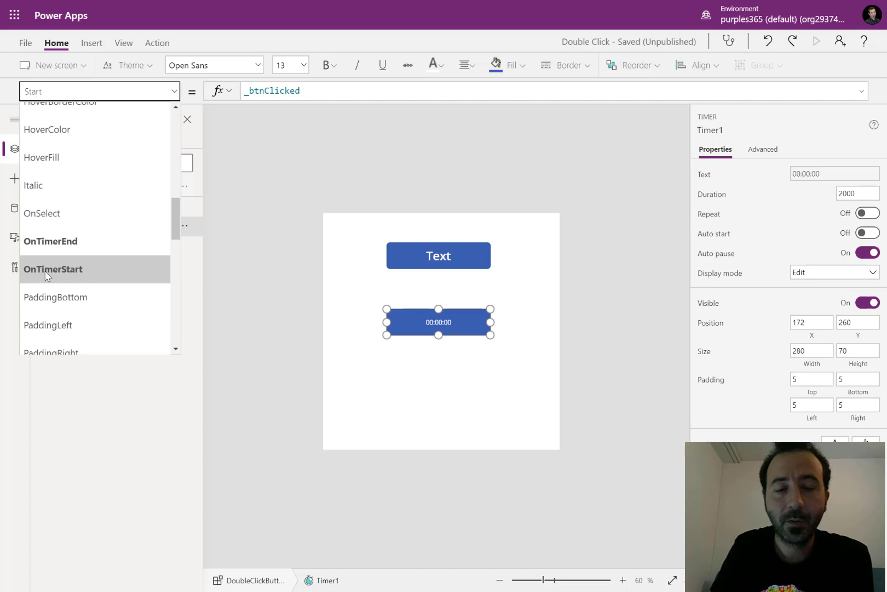
{"action": "left_click", "coordinate": [53, 269]}
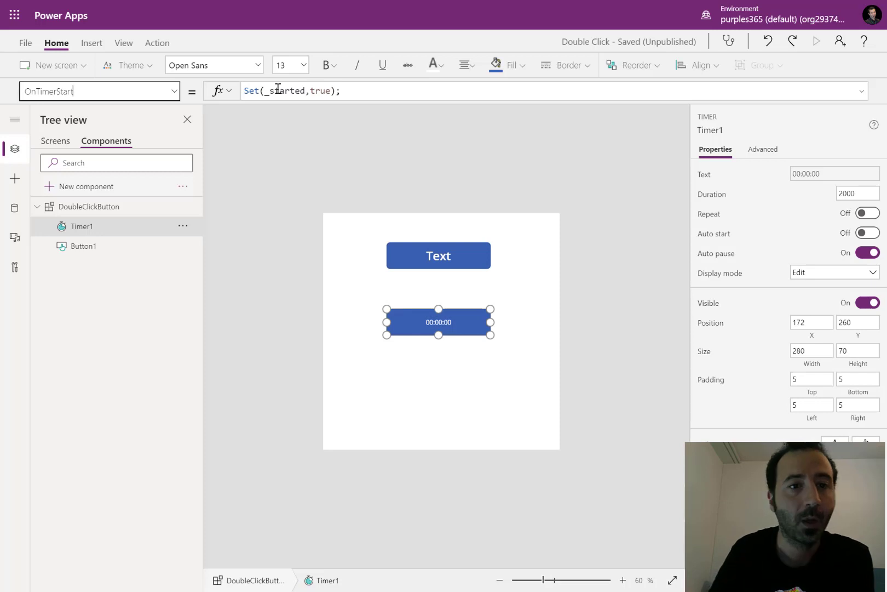
{"action": "left_click", "coordinate": [172, 91]}
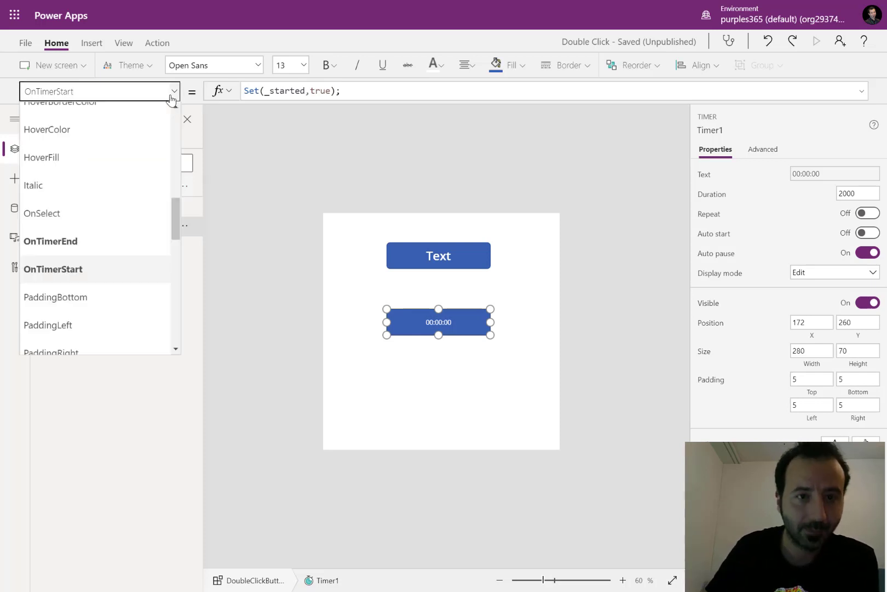
Step: Show Timer1's OnTimerEnd resetting _started and _btnClicked to false, then reselect Button1
{"action": "left_click", "coordinate": [51, 241]}
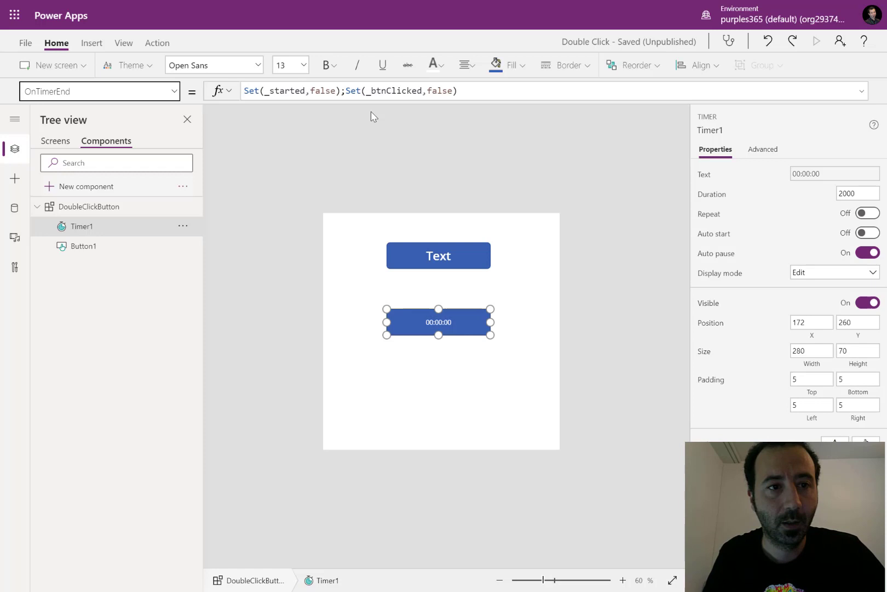
{"action": "left_click", "coordinate": [438, 255]}
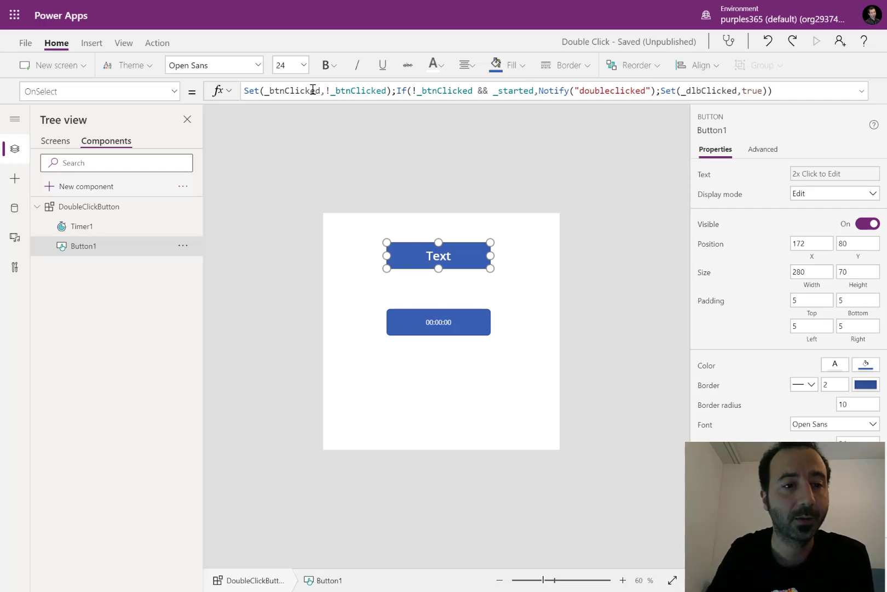
Step: Reselect Timer1, review its OnTimerStart formula and show its Duration value of 2000
{"action": "left_click", "coordinate": [81, 226]}
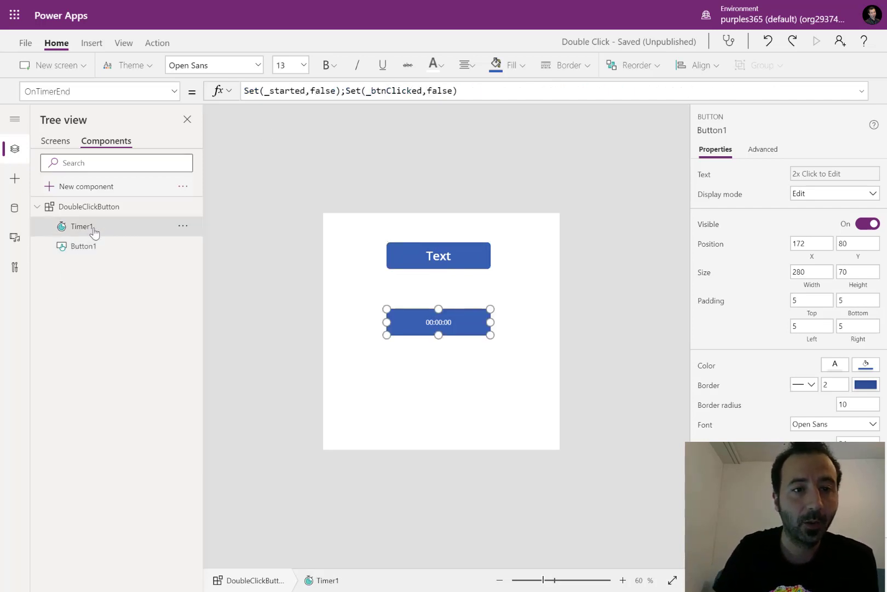
{"action": "left_click", "coordinate": [81, 226]}
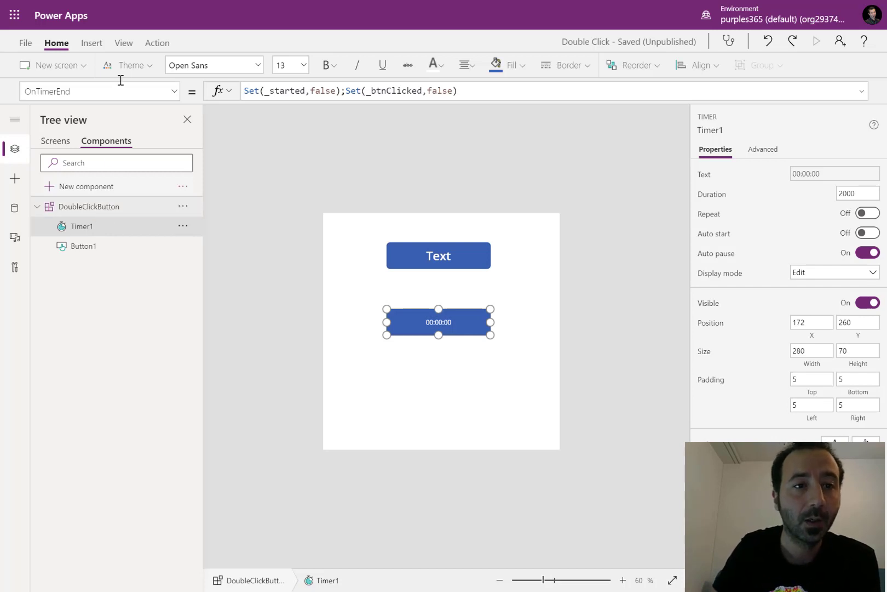
{"action": "left_click", "coordinate": [99, 91]}
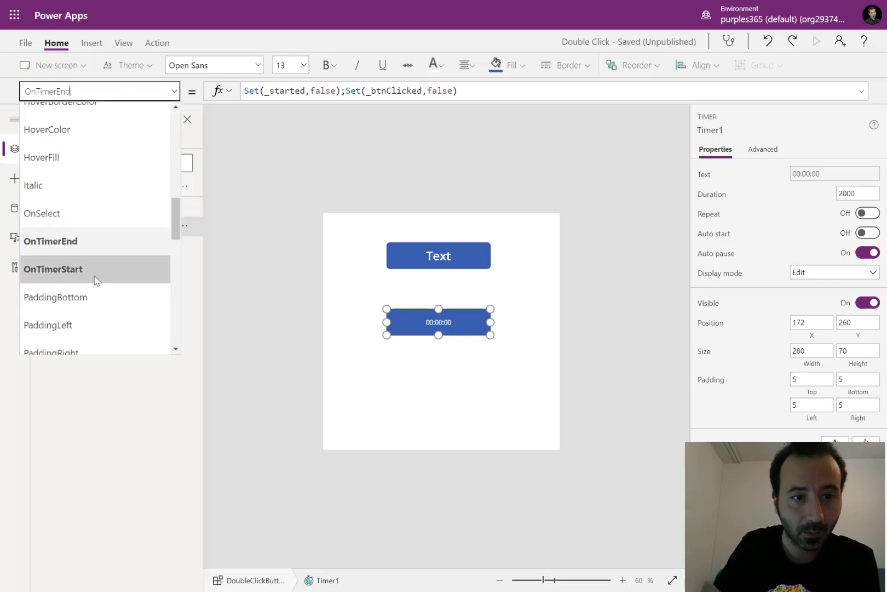
{"action": "left_click", "coordinate": [53, 268]}
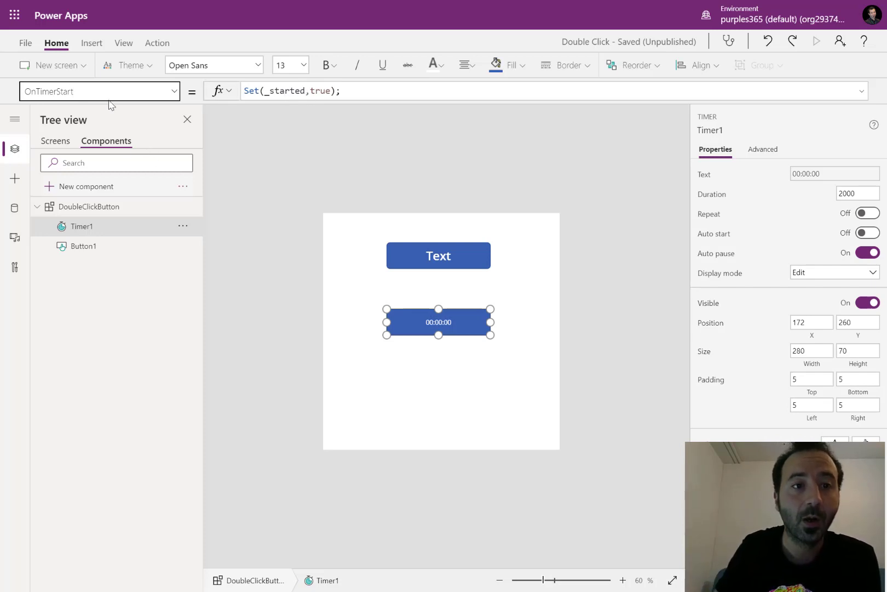
{"action": "left_click", "coordinate": [99, 90]}
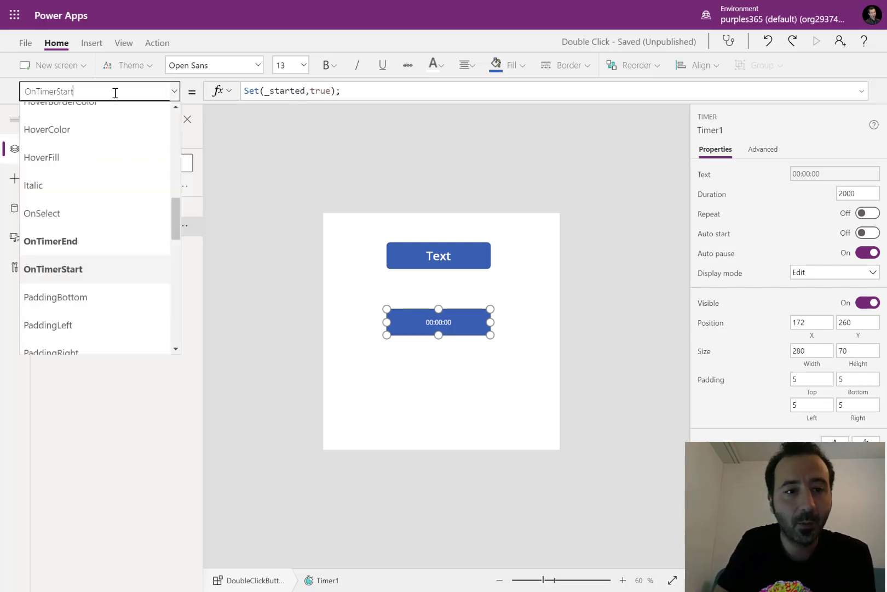
{"action": "left_click", "coordinate": [50, 240]}
{"action": "type", "text": "Duration"}
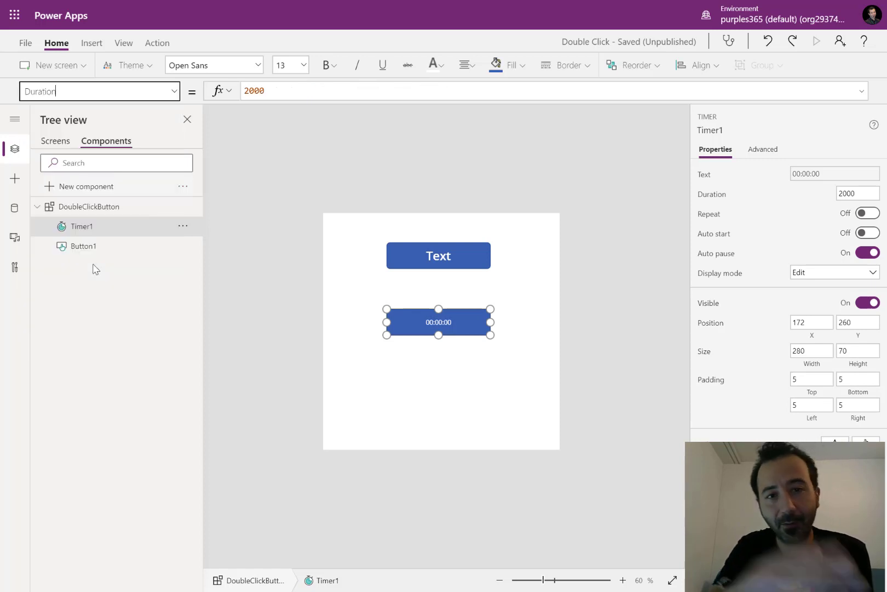
{"action": "mouse_move", "coordinate": [251, 294]}
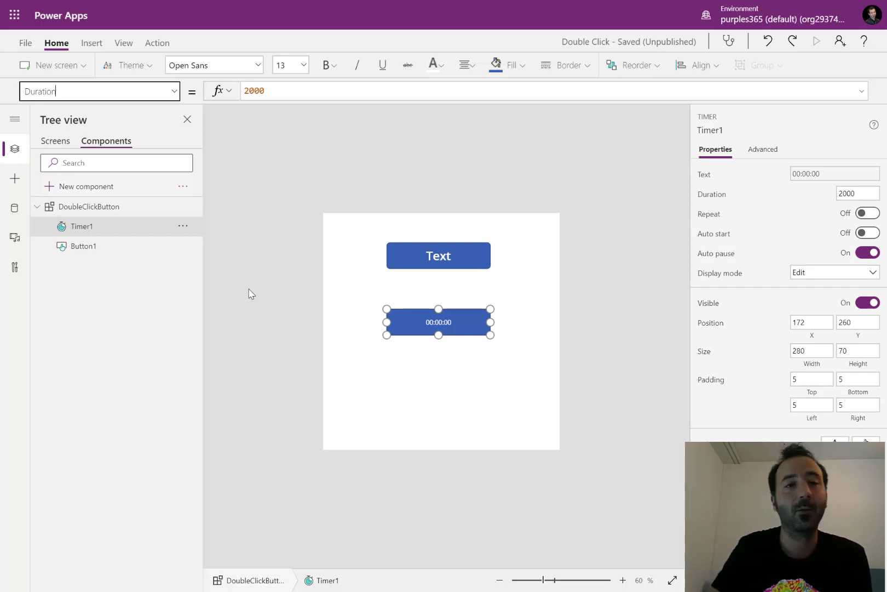
Step: Return to the Home screen with the rich text editor and 2x Click to Edit button
{"action": "left_click", "coordinate": [269, 90]}
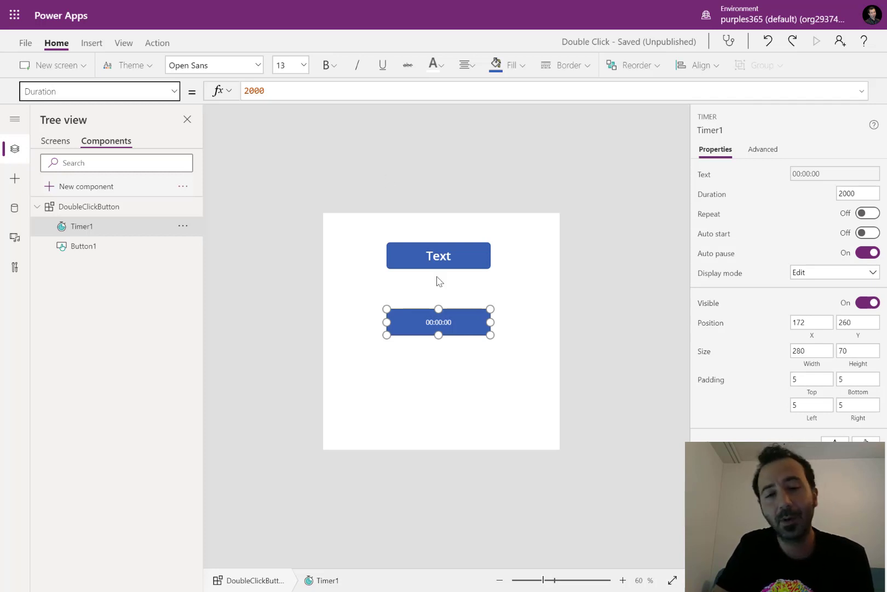
{"action": "left_click", "coordinate": [55, 141]}
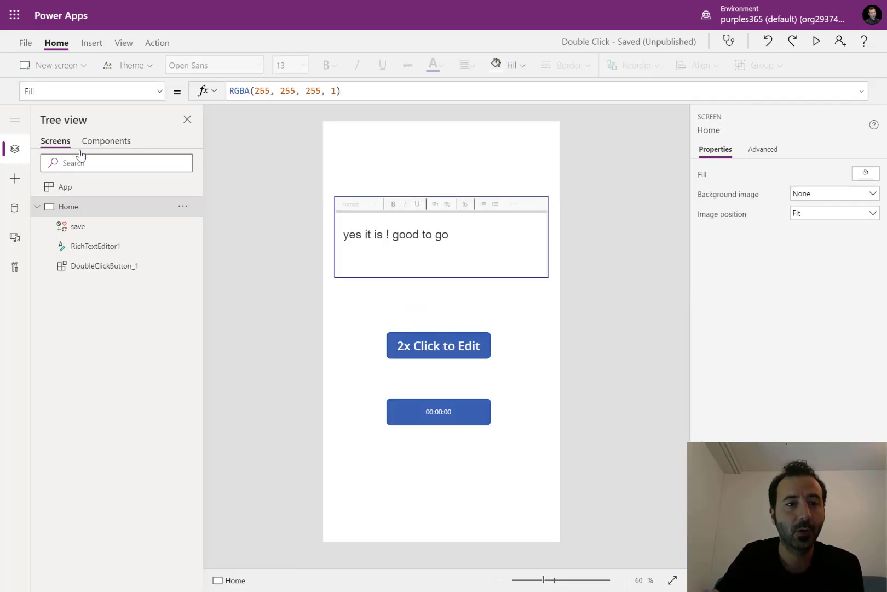
Step: Show DoubleClickButton_1's Visible !Self.DblClicked and the editor's DisplayMode If(DblClicked, Edit, Disabled)
{"action": "left_click", "coordinate": [104, 266]}
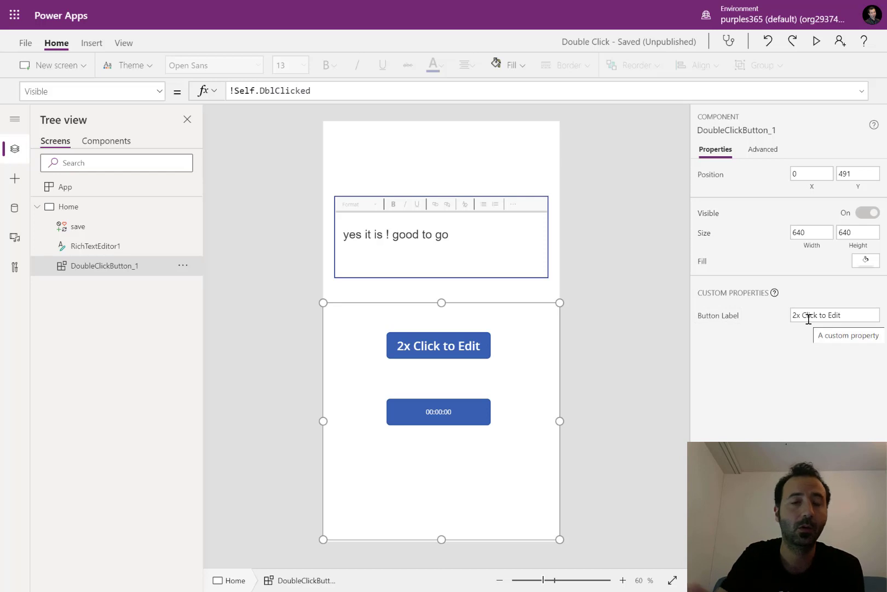
{"action": "mouse_move", "coordinate": [108, 254]}
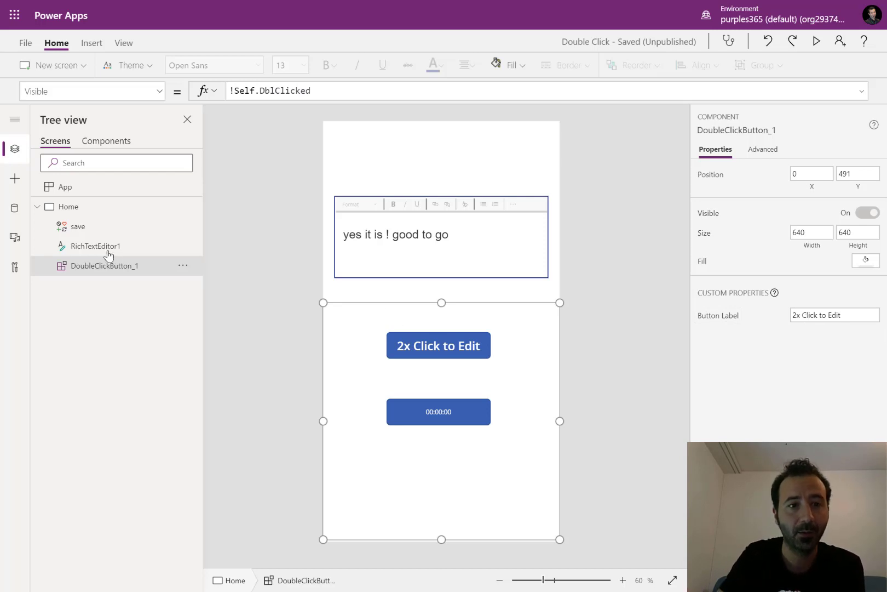
{"action": "left_click", "coordinate": [96, 245]}
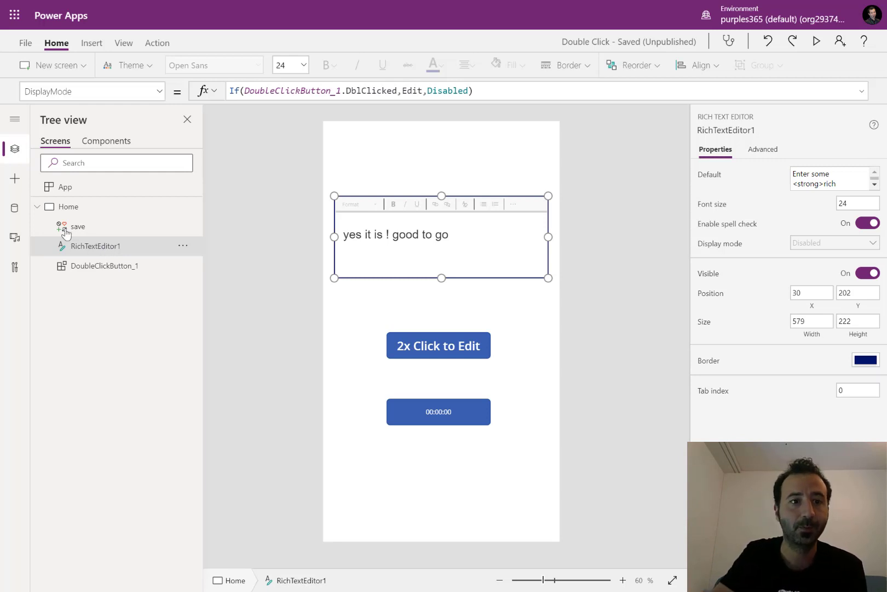
Step: Show the save icon's Visible DblClicked and OnSelect Reset(DoubleClickButton_1), then reopen Components
{"action": "left_click", "coordinate": [78, 226]}
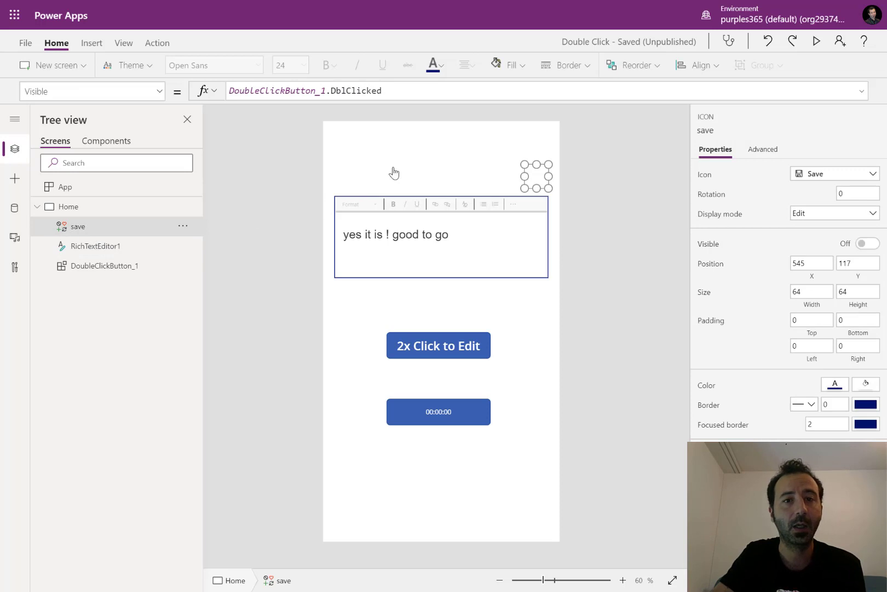
{"action": "mouse_move", "coordinate": [504, 187]}
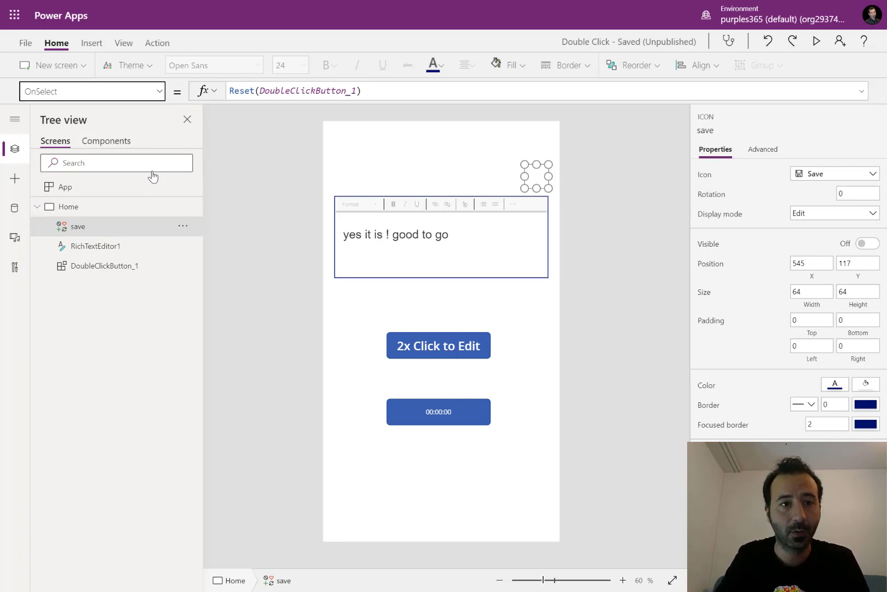
{"action": "left_click", "coordinate": [106, 140]}
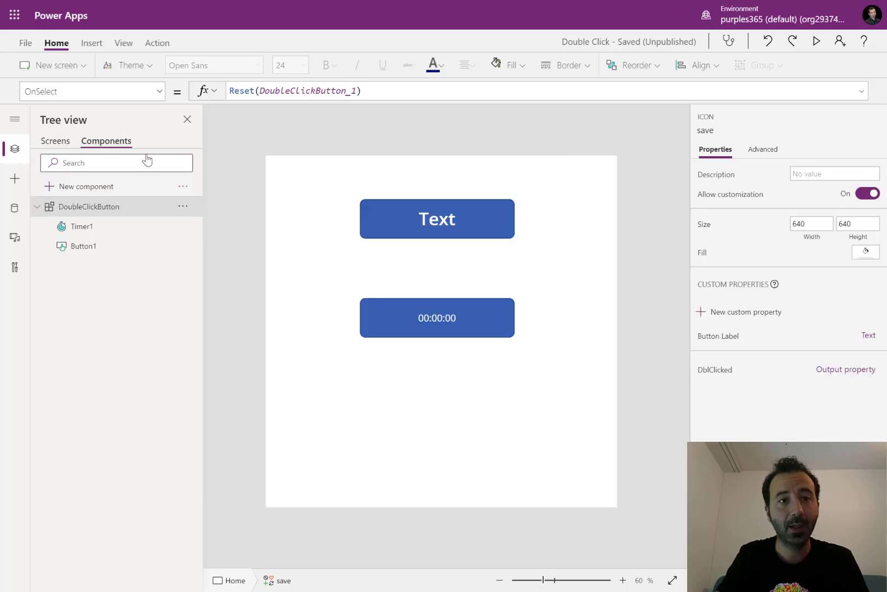